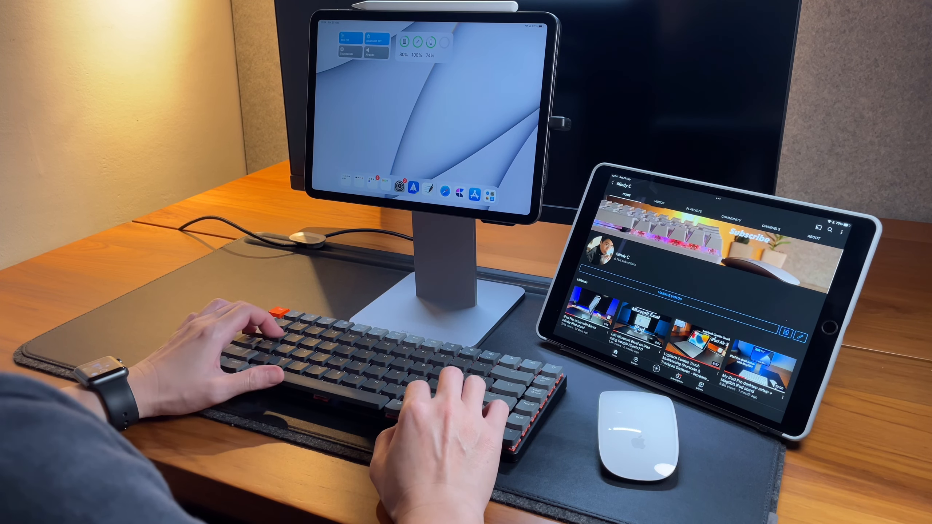
Step: Type 'Hello', 'Typing now on the keychron K3 on my iPad' and 'Now switching back to my iPad Pro!'
text(Hello!)
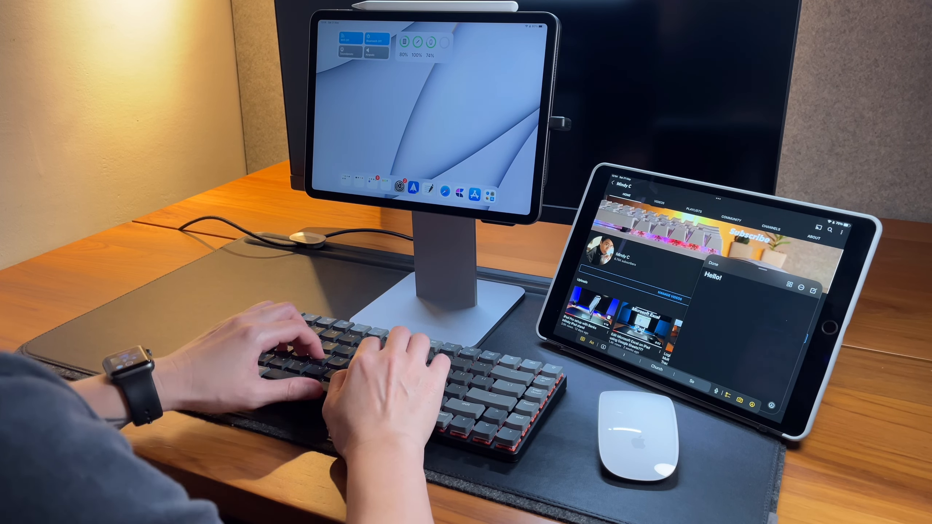
text(Typing now on the keychron K3 on my iPad)
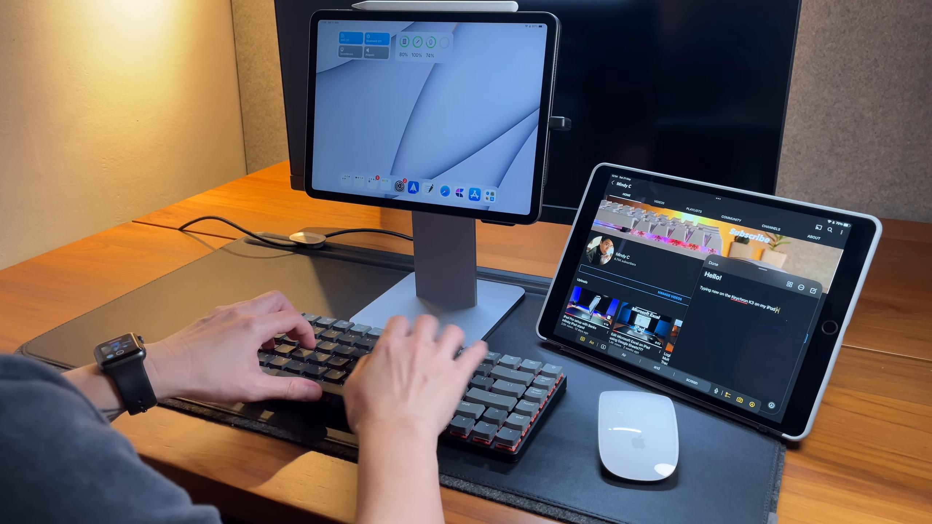
text(Now switching back to my iPad Pro!)
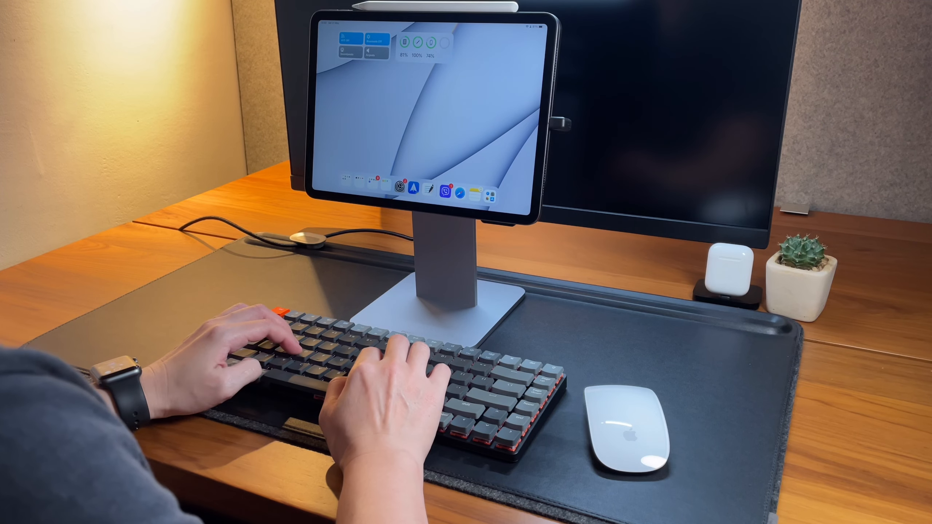
Step: Type 'craft' on the iPad Pro home screen with the Keychron
text(craft)
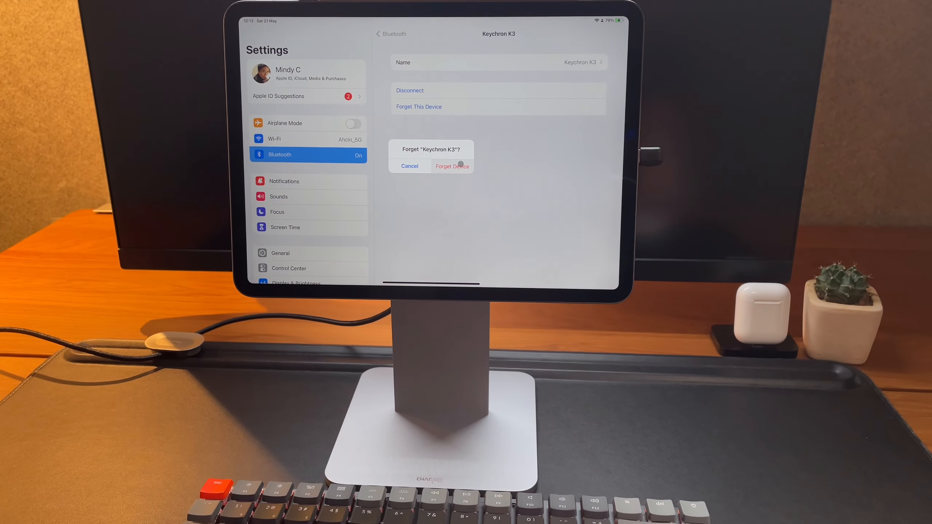
Step: Confirm Forget Device for the Keychron K3 in Bluetooth settings
click(452, 167)
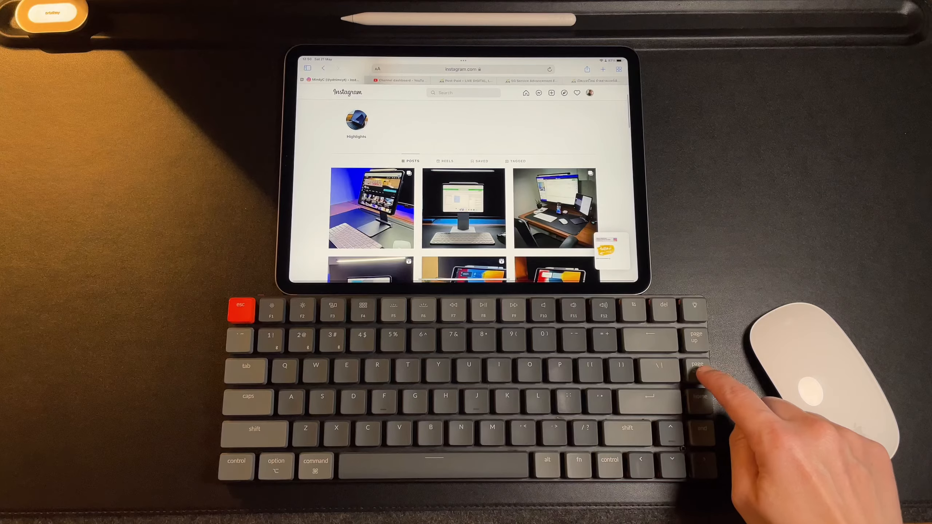
Step: Scroll through the Instagram profile's posts grid in Safari
scroll(up, 3)
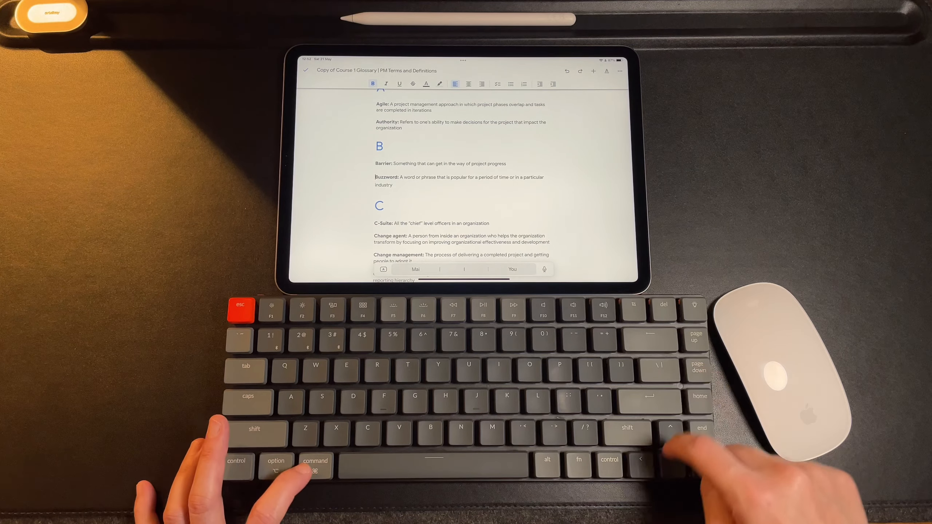
Step: Scroll down the PM terms glossary to the B and C entries
scroll(down, 3)
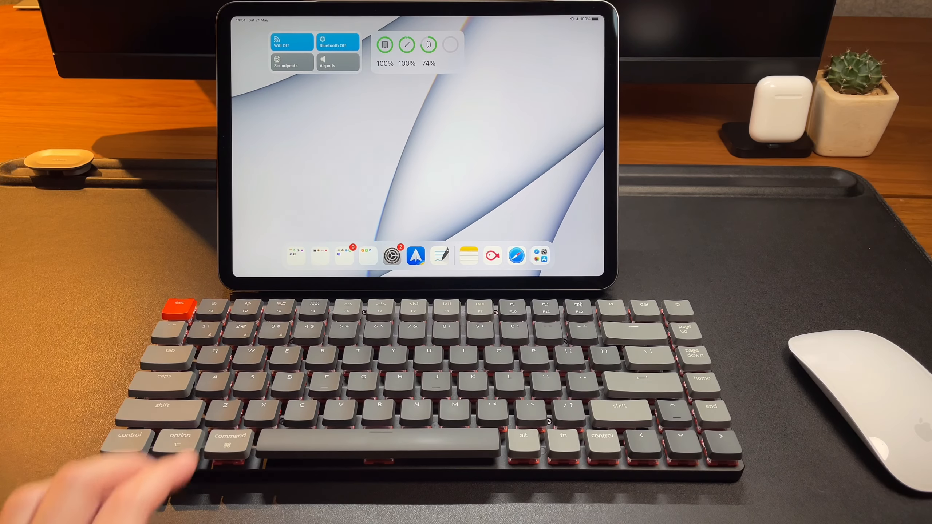
Step: Type 'no', then jump, select and delete words in the Hello there! note
text(no)
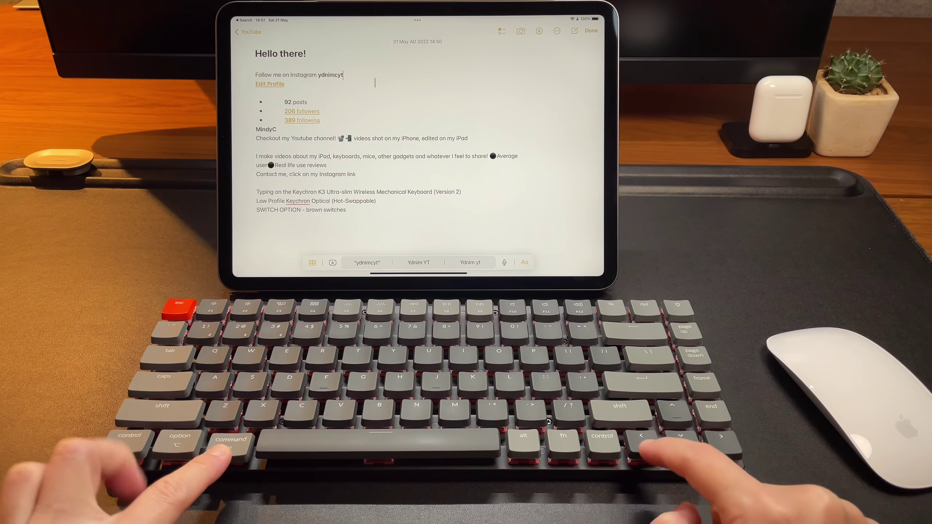
key(cmd+shift+left)
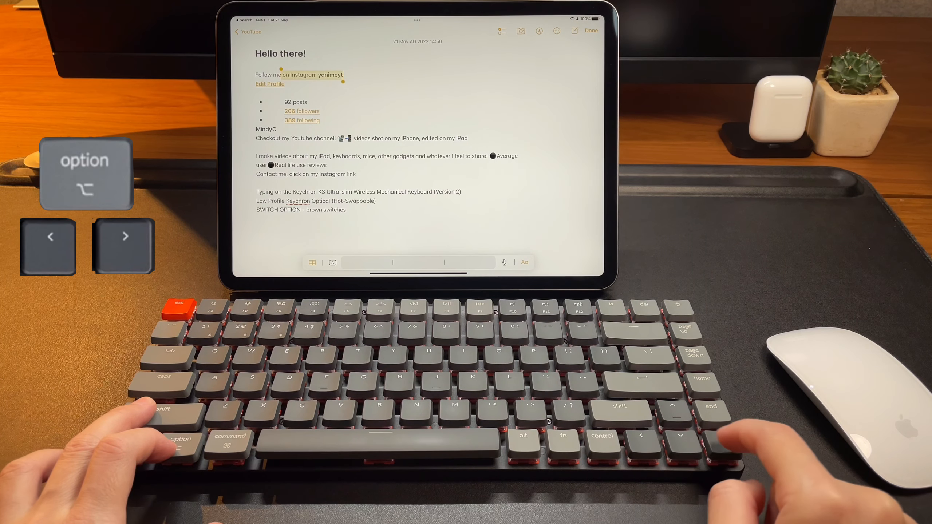
key(shift)
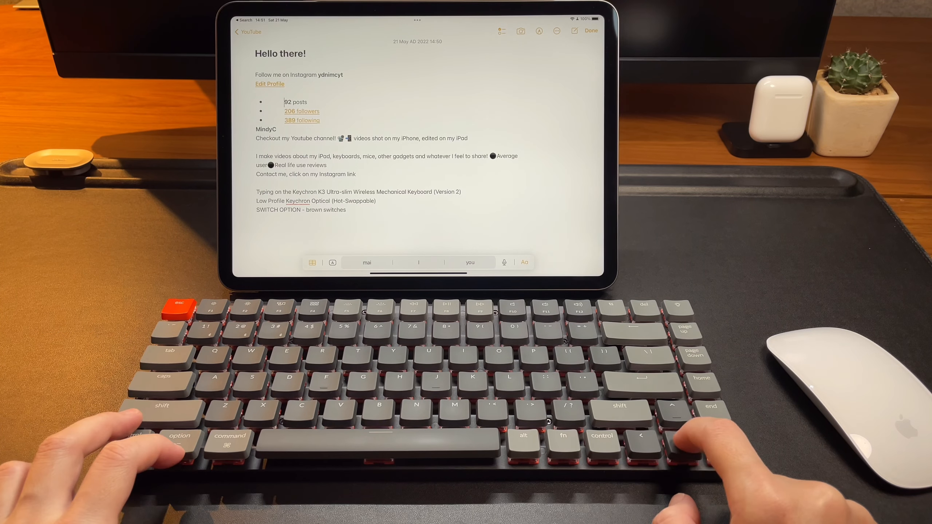
key(option+backspace)
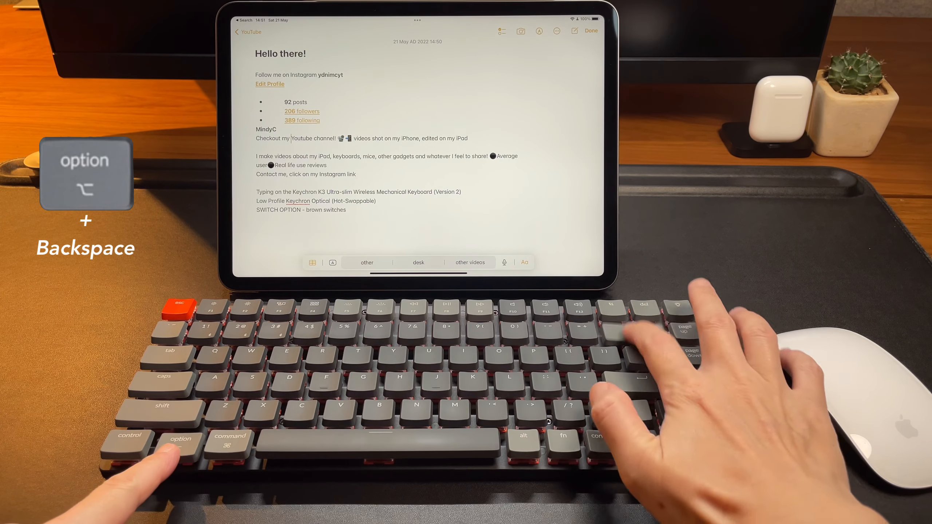
key(backspace)
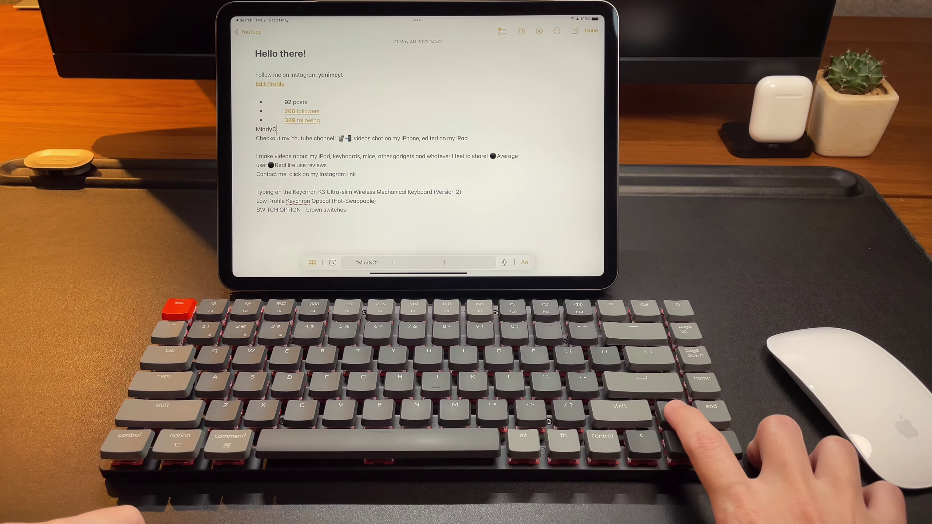
key(cmd+backspace)
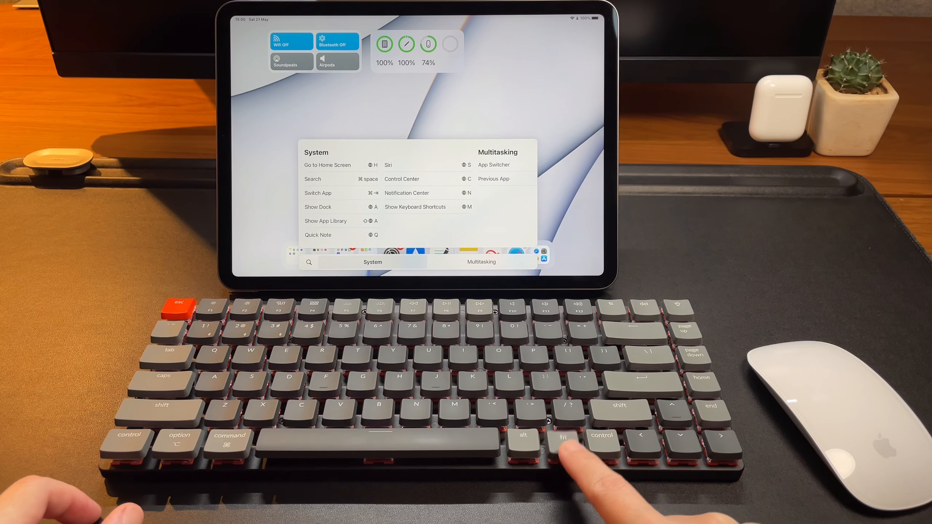
Step: Press fn+N twice to show recent apps like YouTube, Safari, Docs and Notes
key(fn+n)
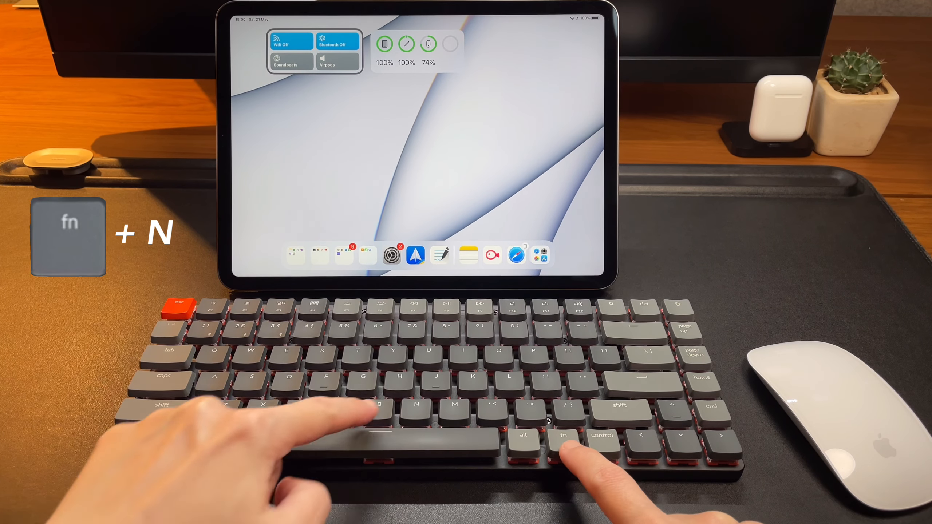
key(fn+n)
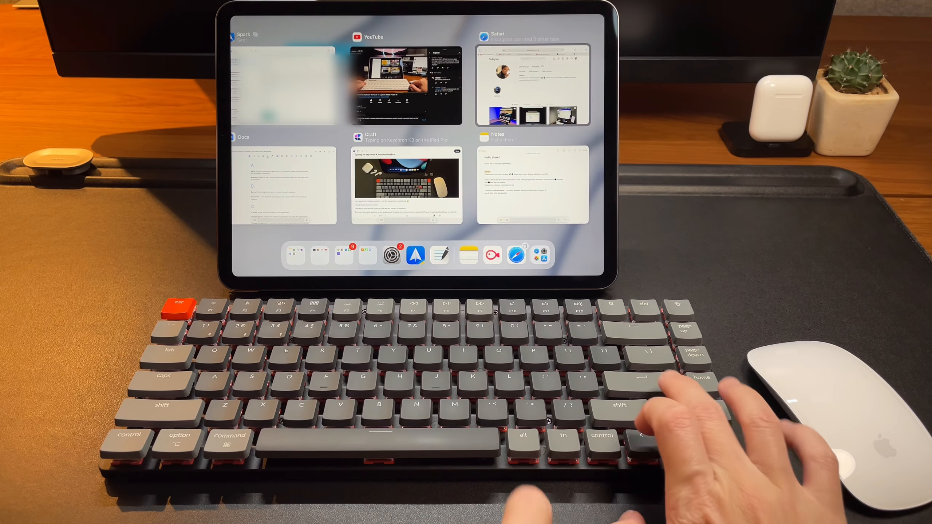
Step: Reopen the Hello there! Notes page from the app switcher, then press fn+A
click(531, 86)
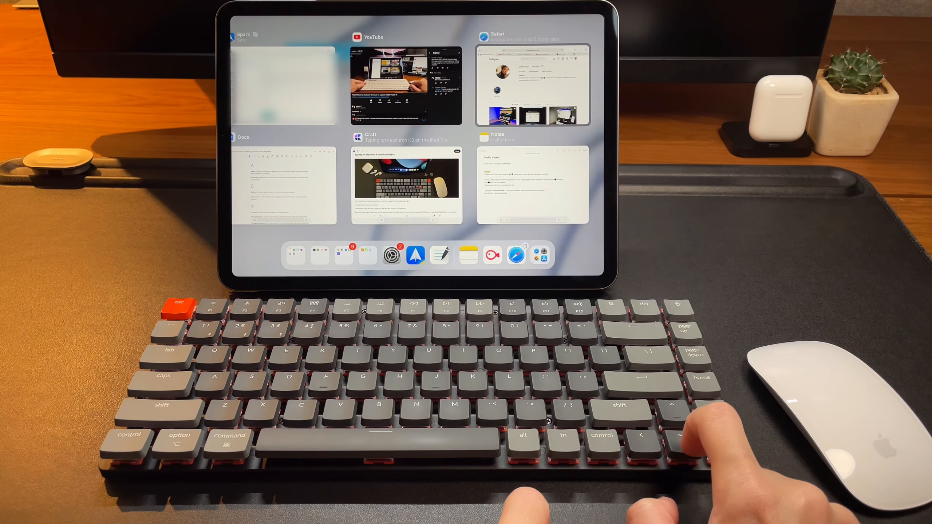
click(532, 184)
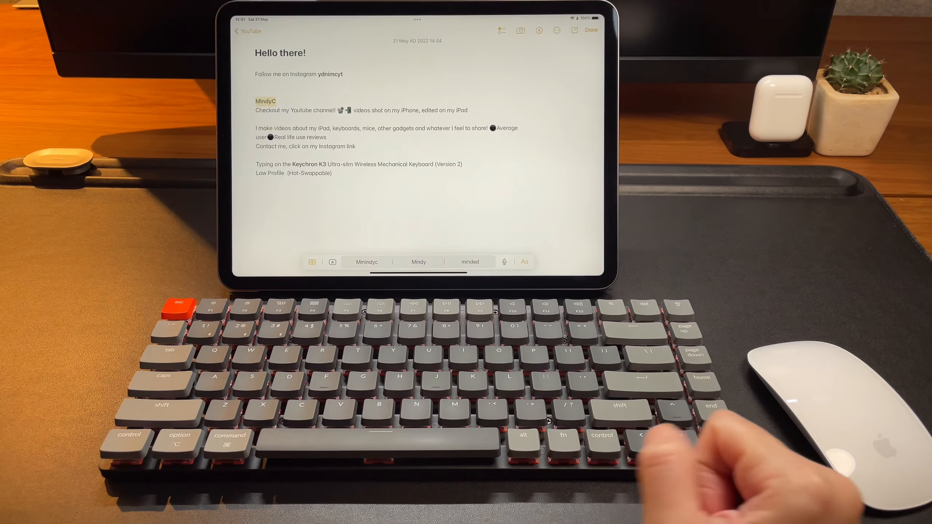
key(fn+a)
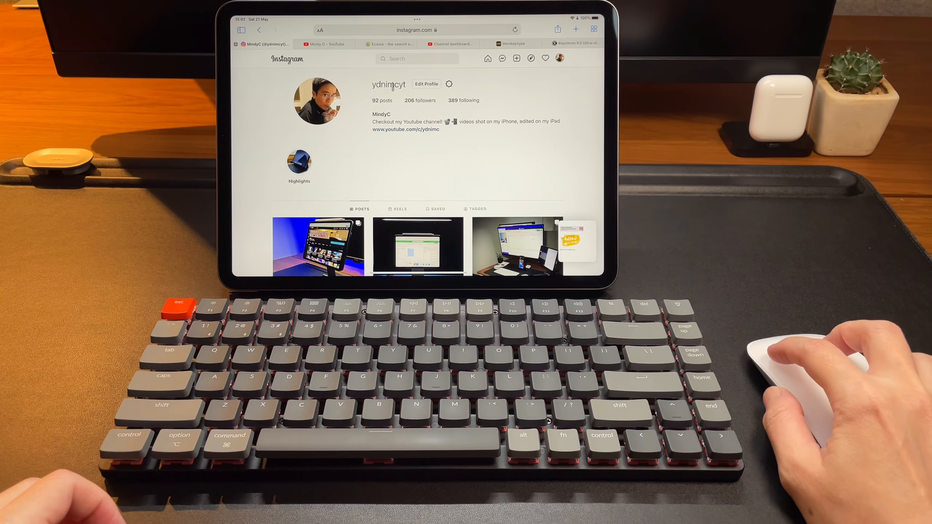
click(574, 43)
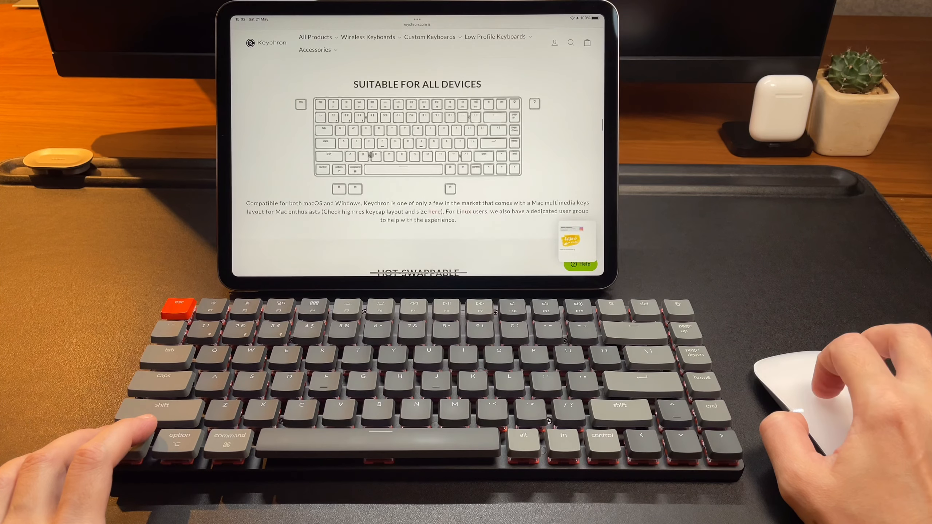
scroll(down, 3)
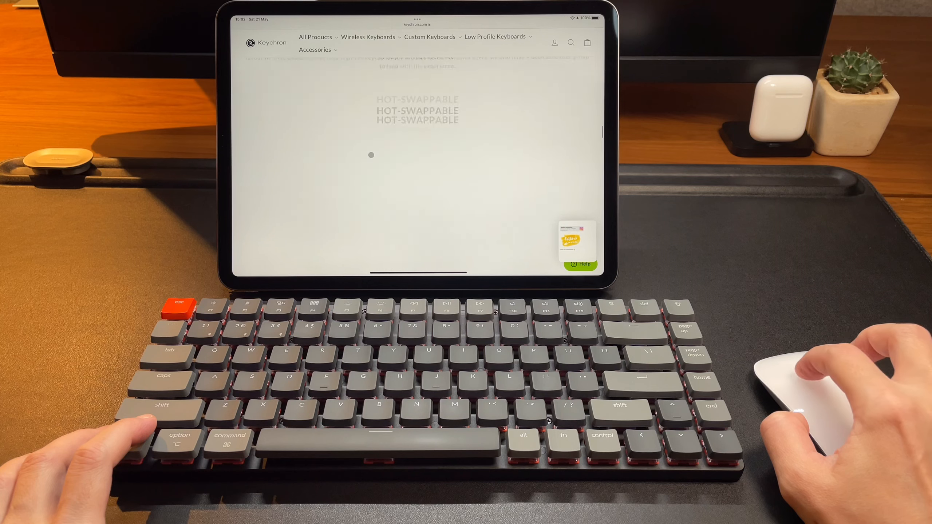
scroll(down, 3)
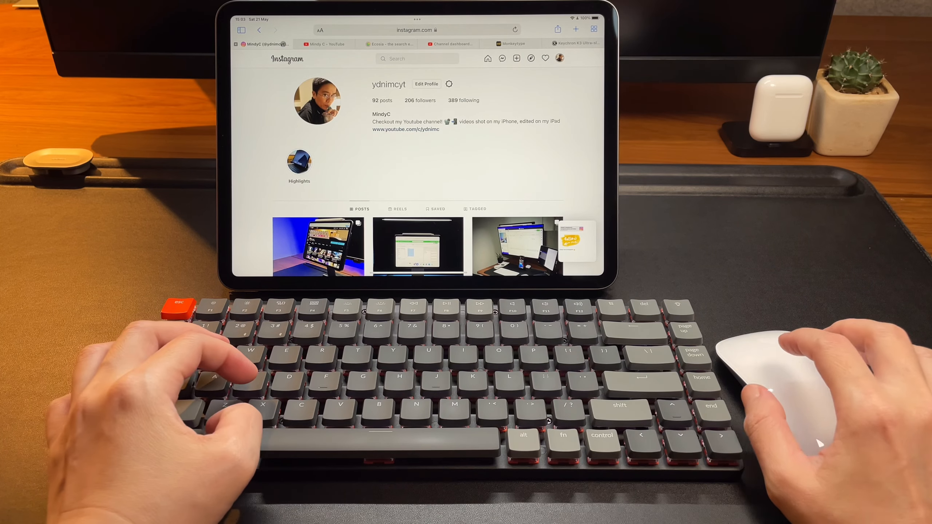
Step: Find Settings via Spotlight and reach General > Keyboard > Hardware Keyboard
text(set)
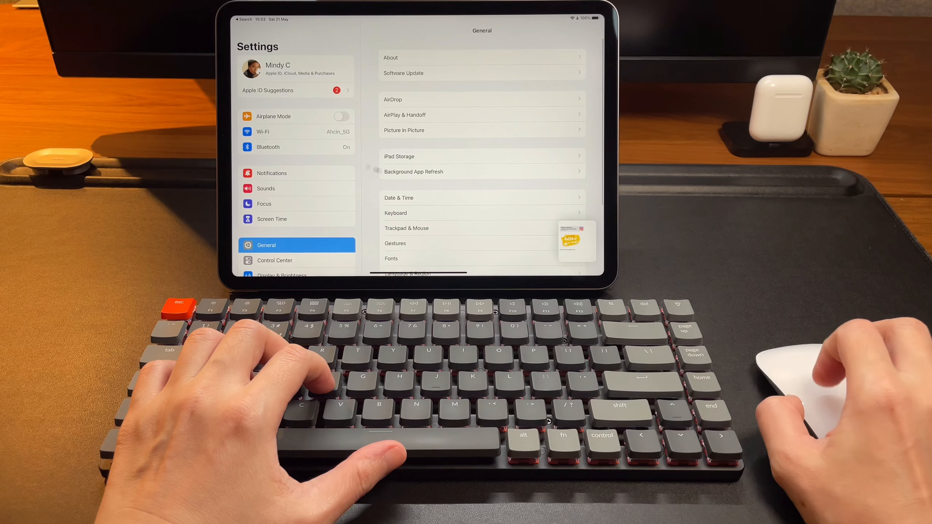
click(396, 212)
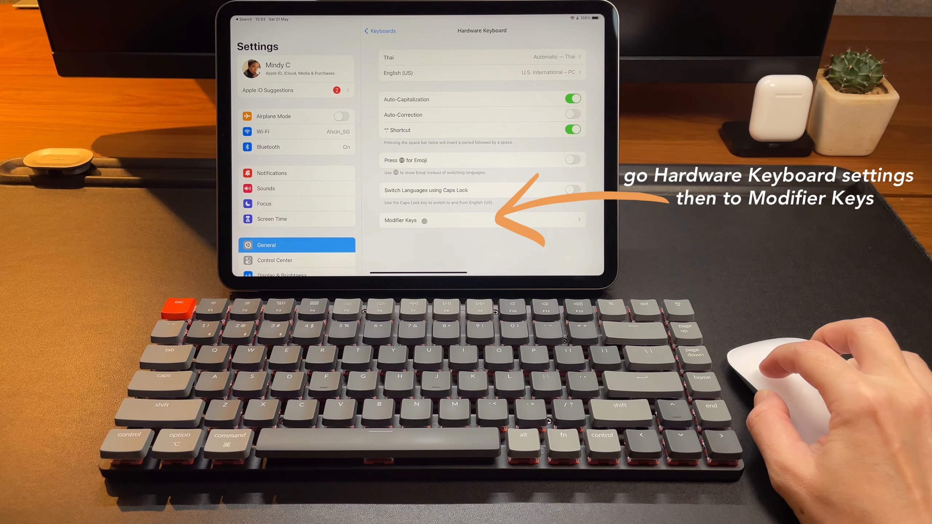
Step: Under Modifier Keys, change the Caps Lock Key action to Globe
click(482, 220)
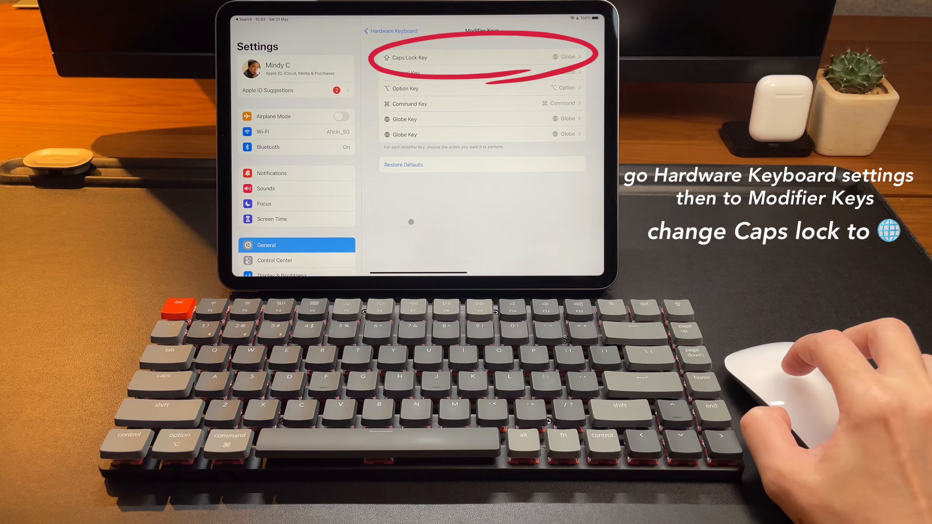
click(481, 57)
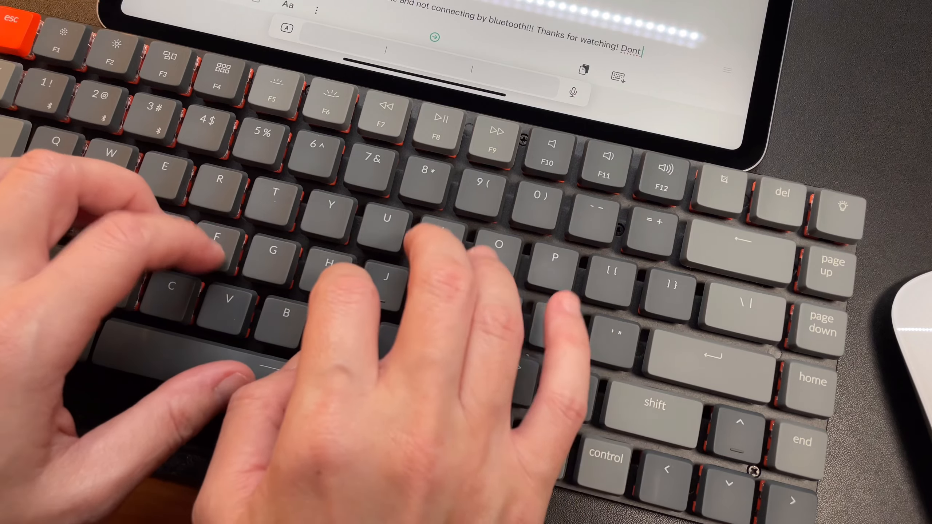
Step: Type "forget to sub" to extend the closing line to "Thanks for watching! Dont forget to sub"
text(forget to sub)
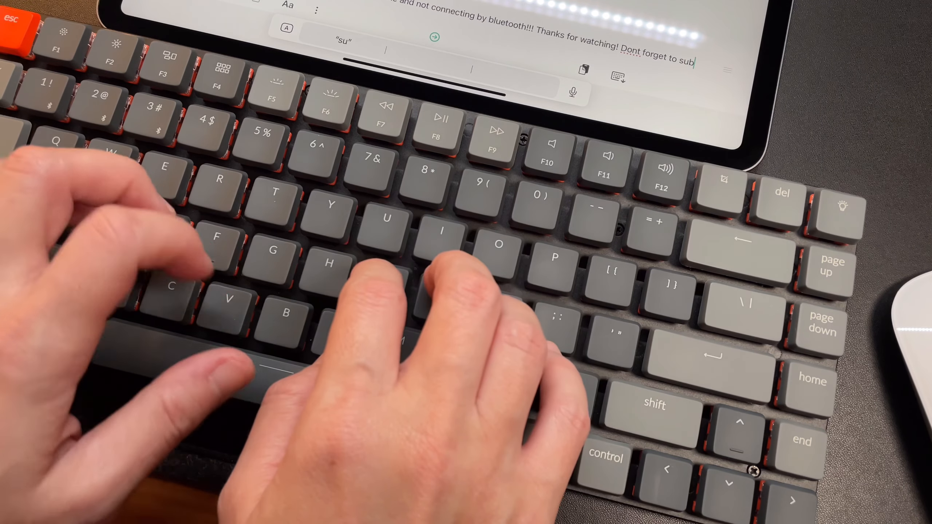